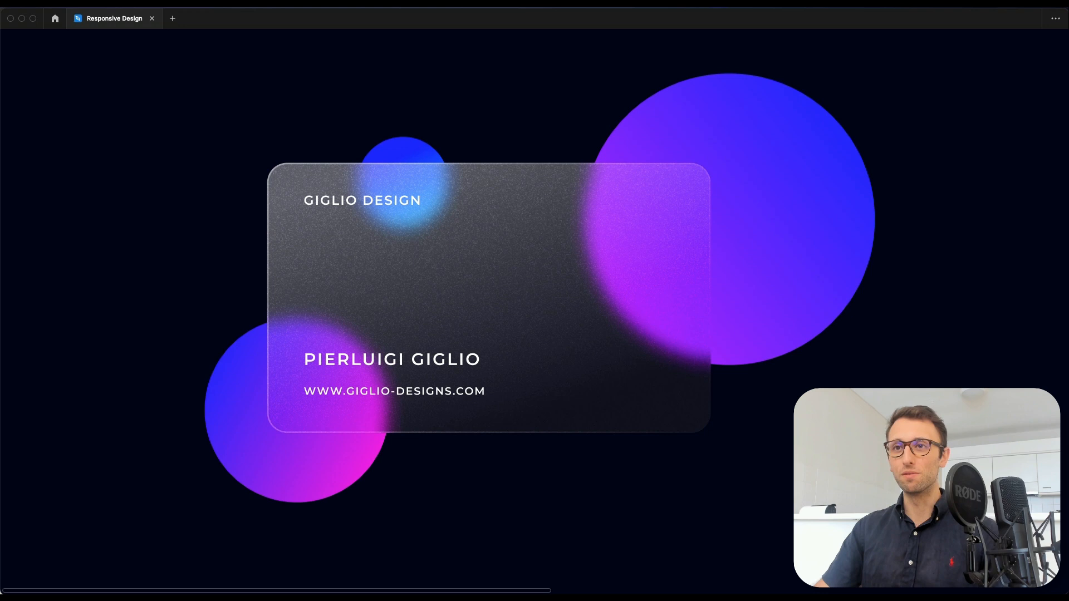
mouse_move(381, 539)
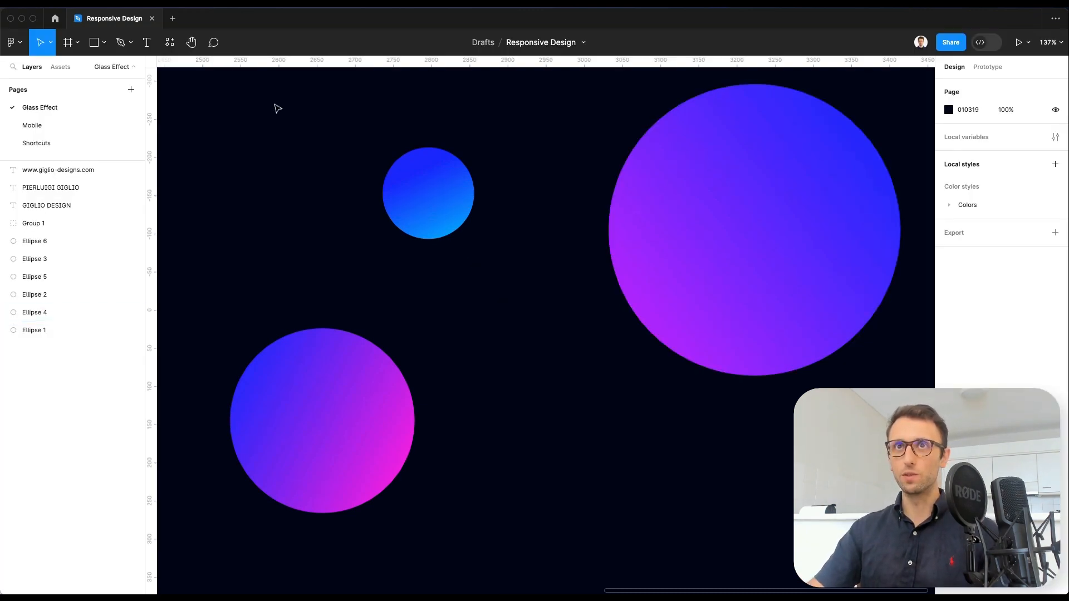
Step: Draw the 624×377 card rectangle with 31 corner radius, white FFFFFF fill and a new effect
left_click(93, 43)
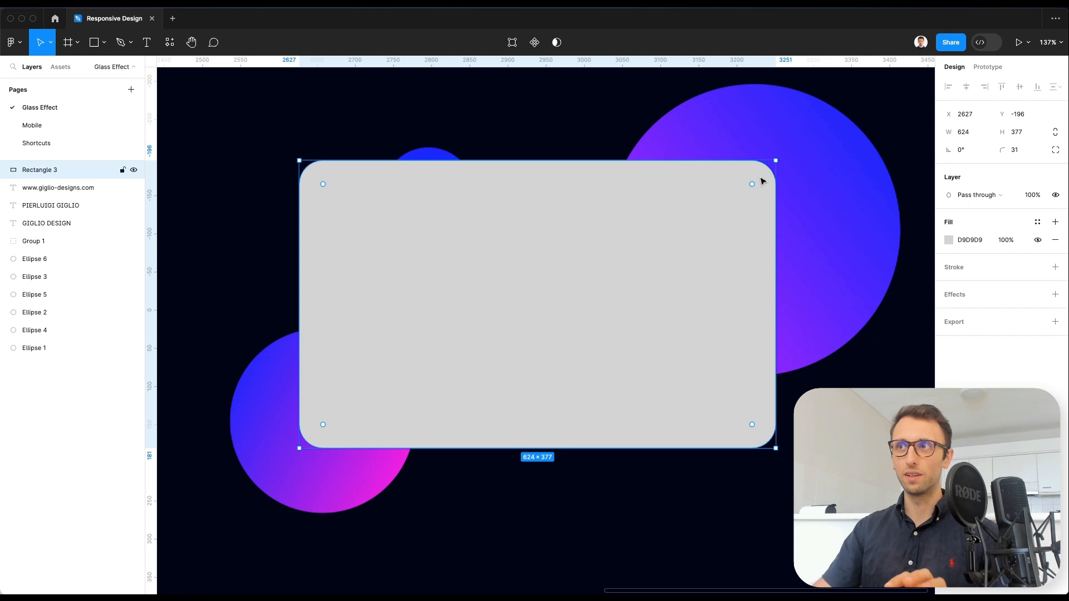
mouse_move(763, 345)
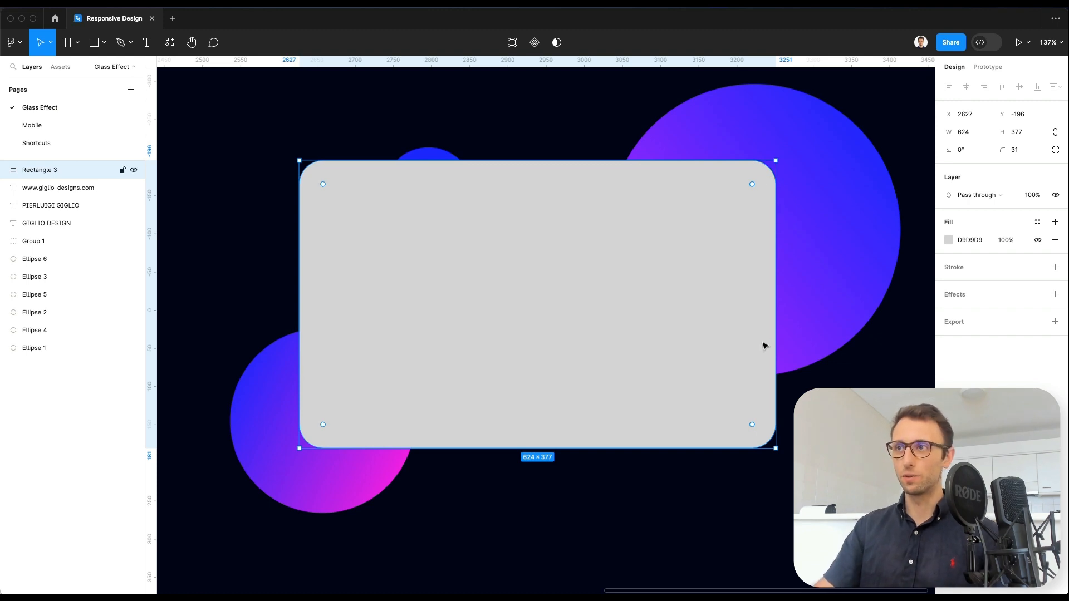
mouse_move(754, 202)
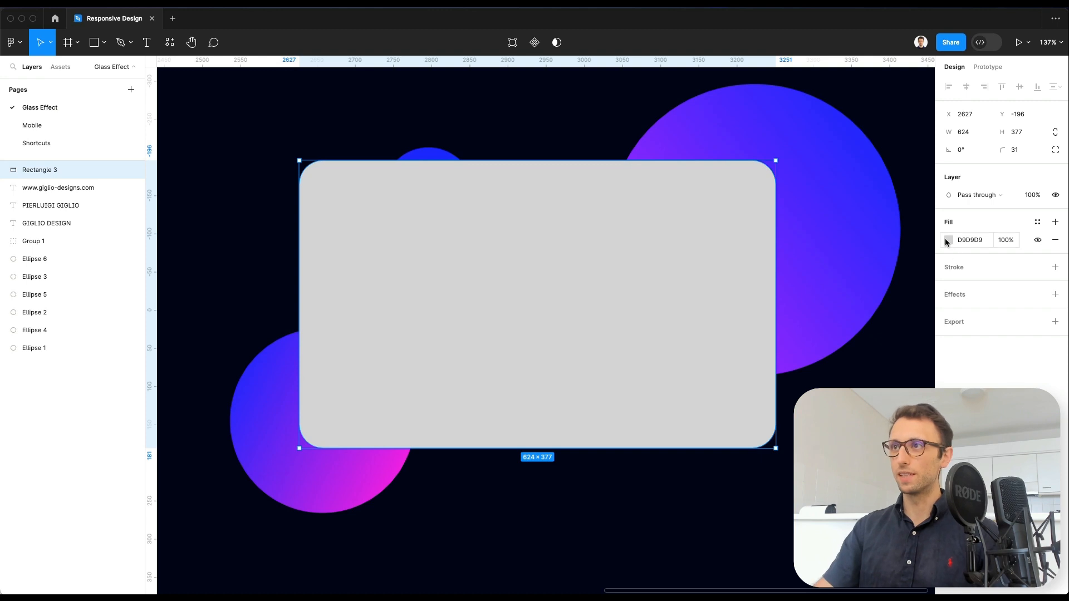
left_click(949, 239)
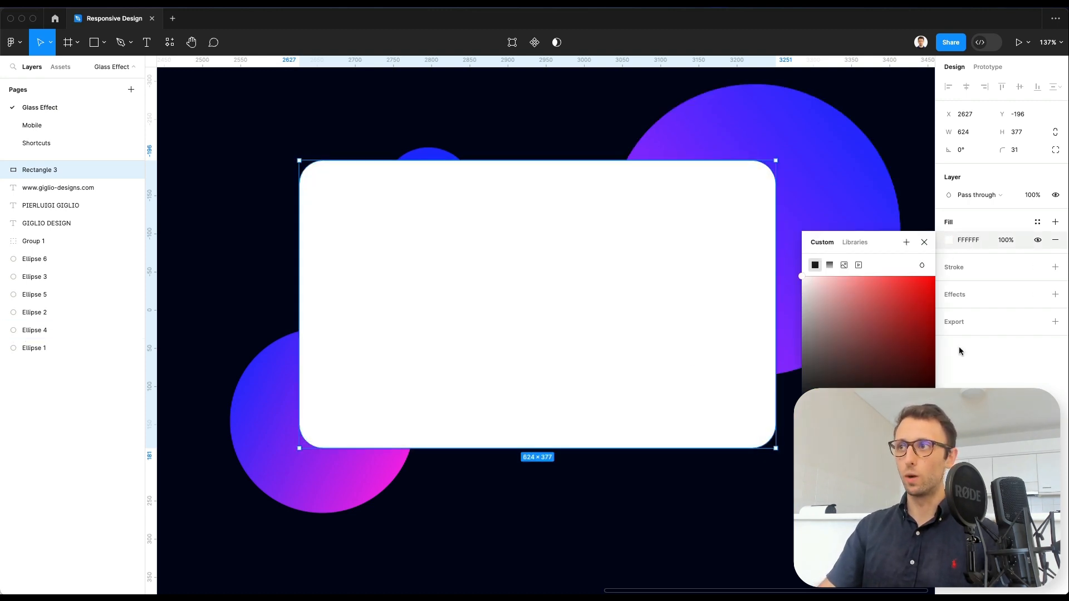
left_click(924, 241)
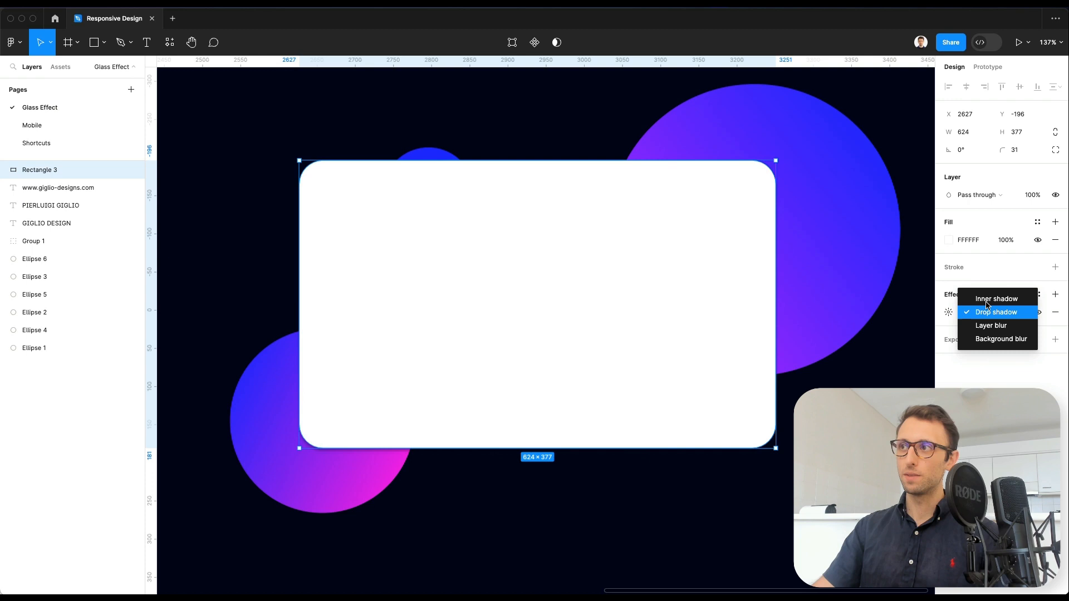
Step: Make the effect a Background blur of 25 and lower the white fill opacity to 60%
left_click(1001, 339)
type("90")
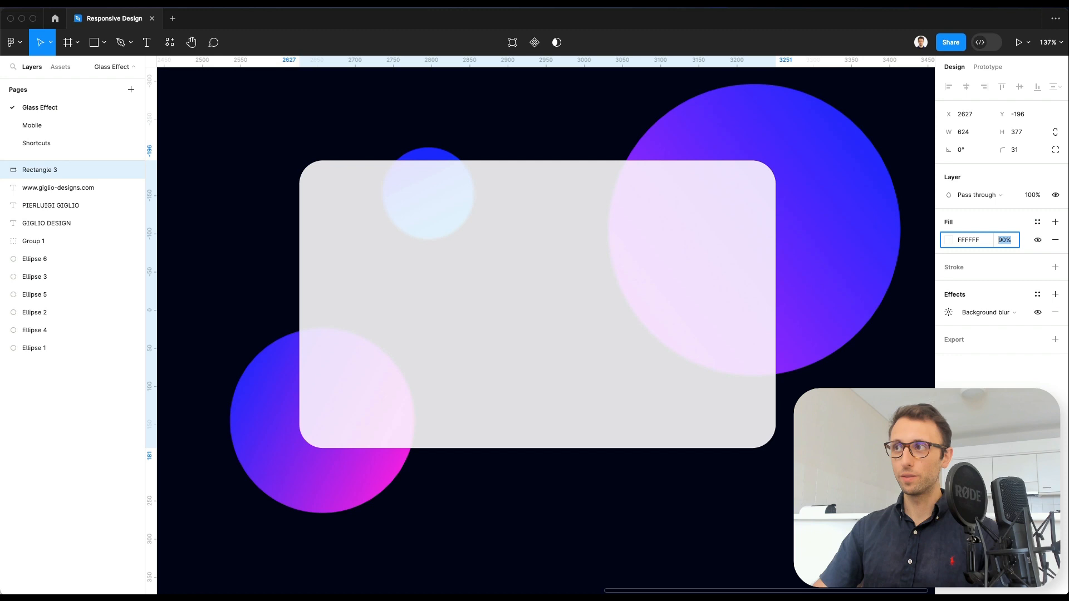
type("70")
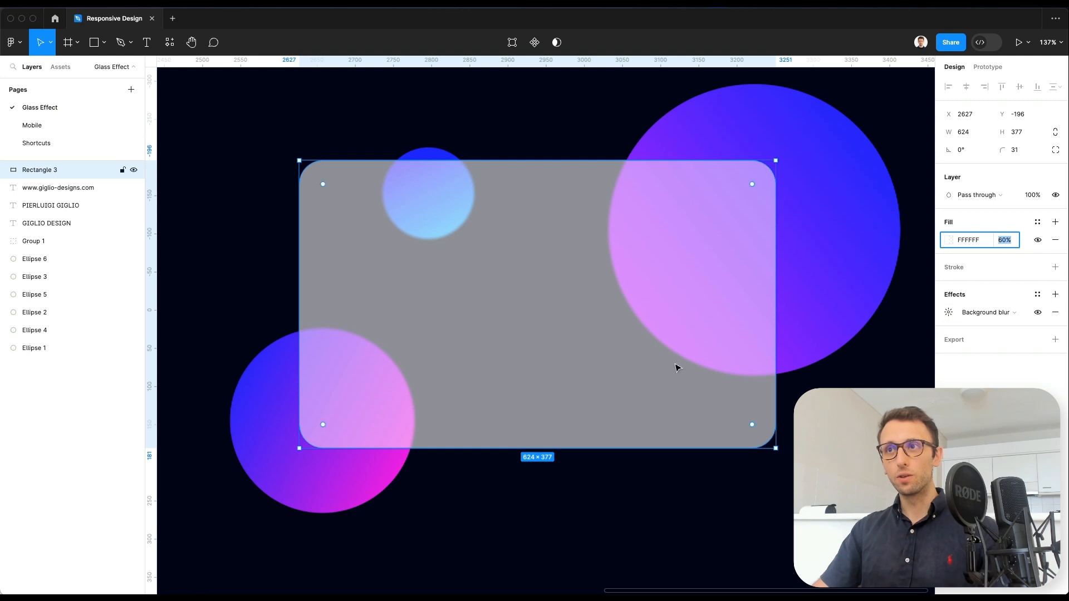
mouse_move(738, 372)
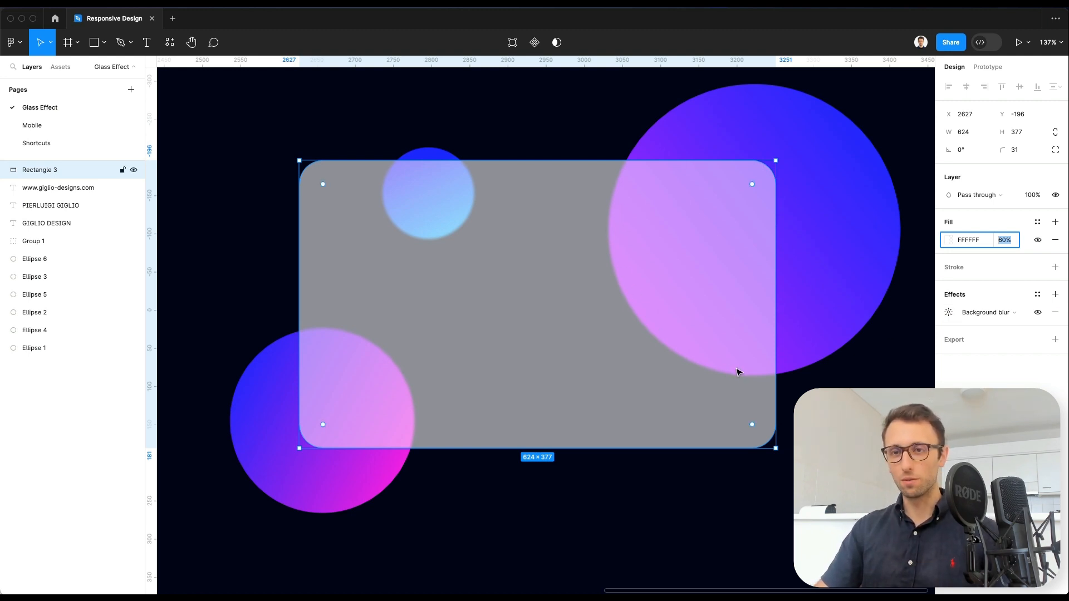
left_click(985, 312)
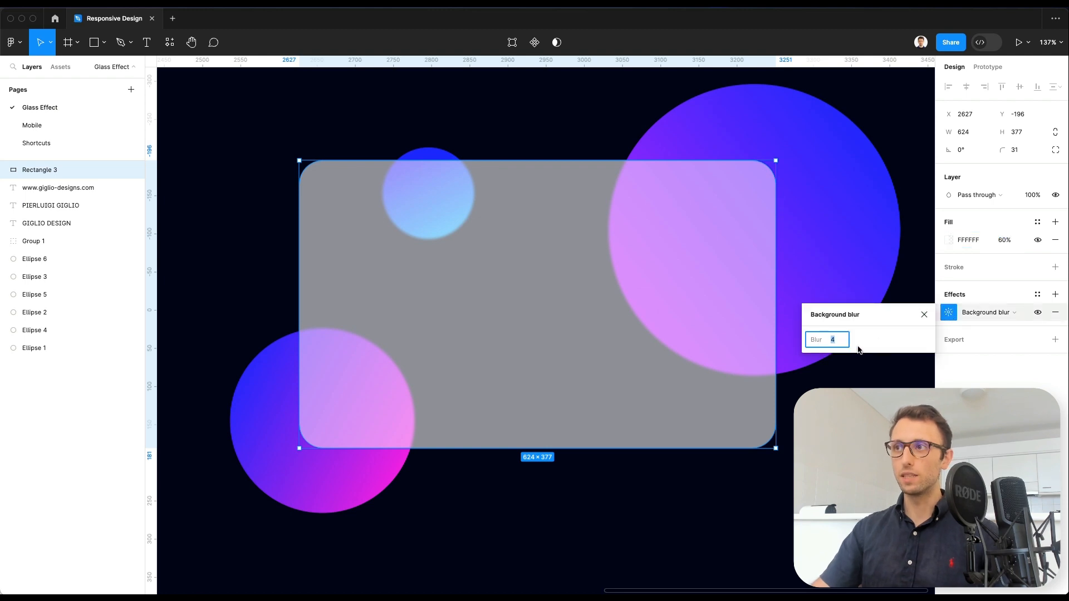
type("14")
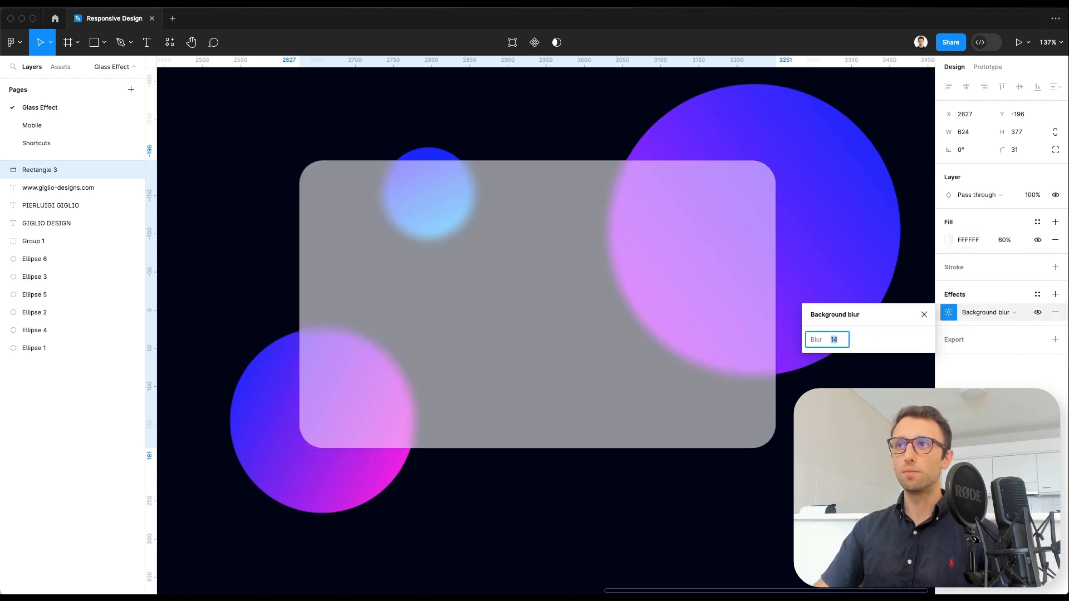
type("21")
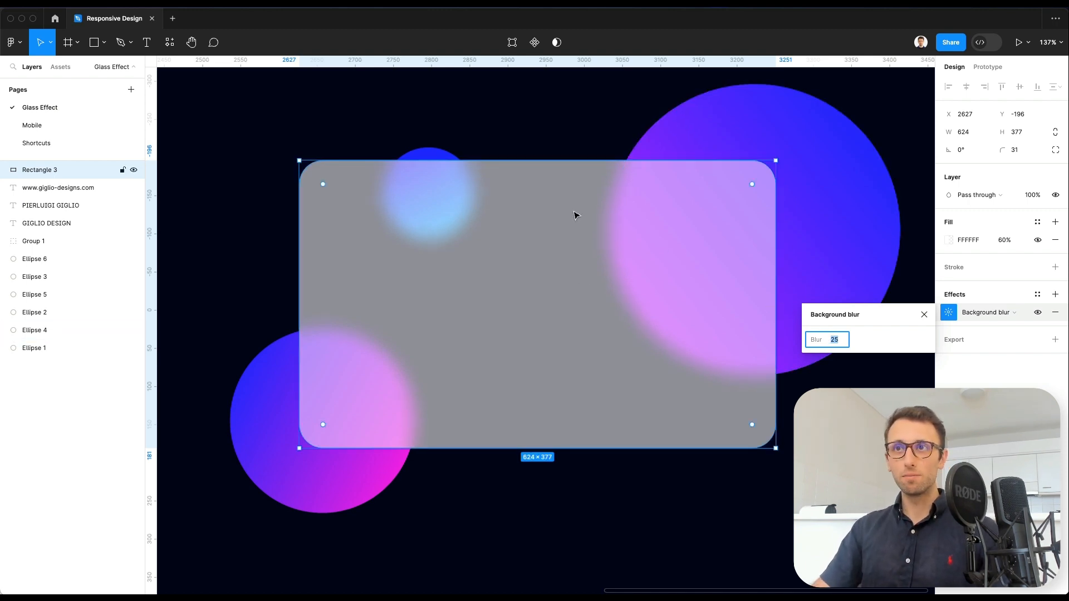
mouse_move(927, 213)
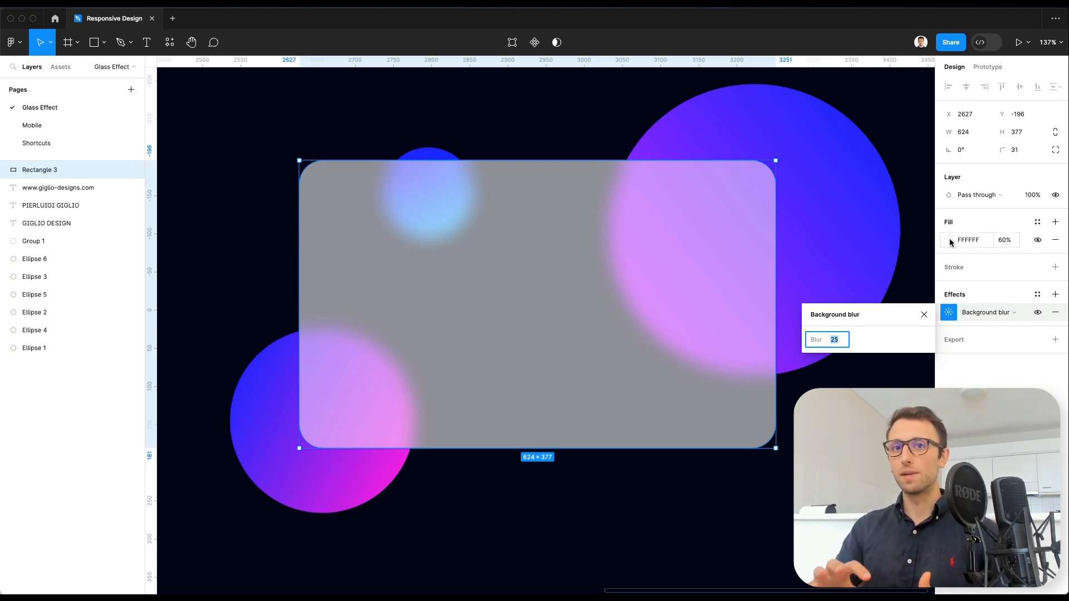
Step: Turn the card fill into a linear gradient, light top-left fading dark toward bottom-right
left_click(949, 241)
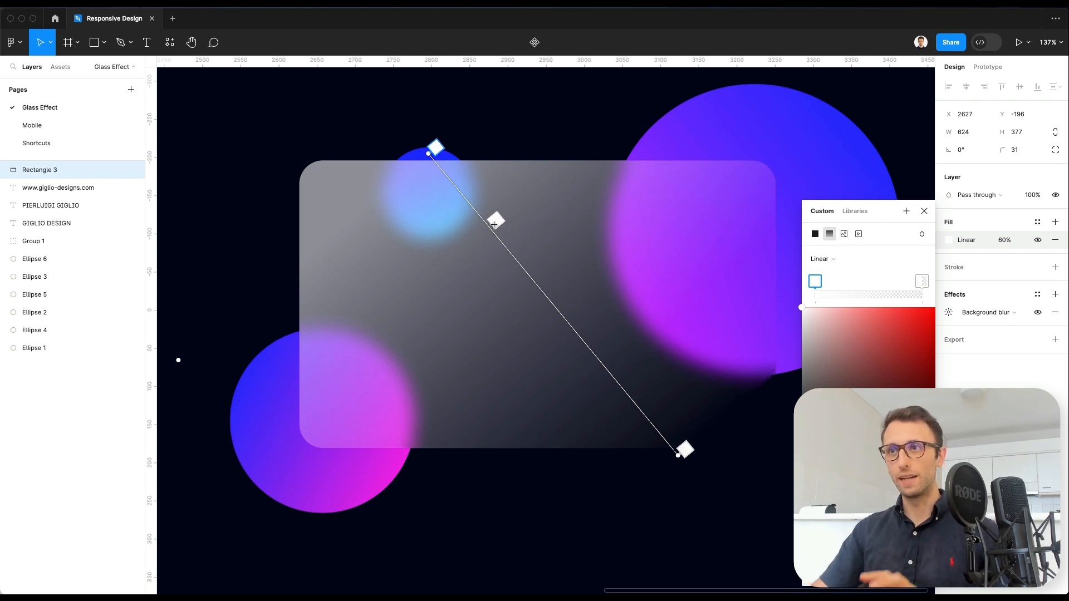
left_click(923, 210)
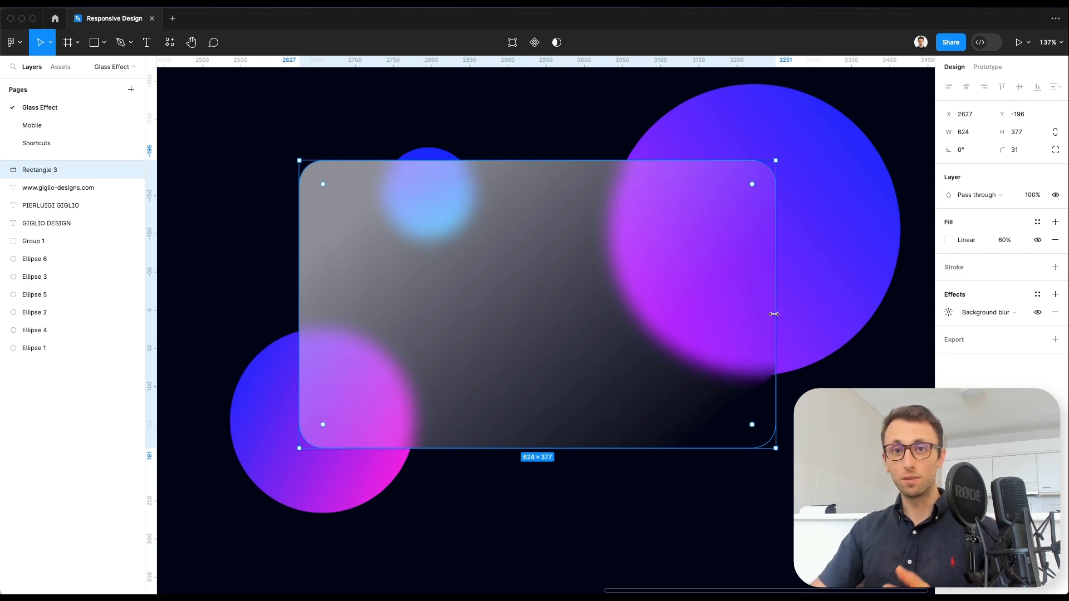
Step: Add a 2 px inside stroke filled with a linear gradient at 100% opacity
left_click(1054, 266)
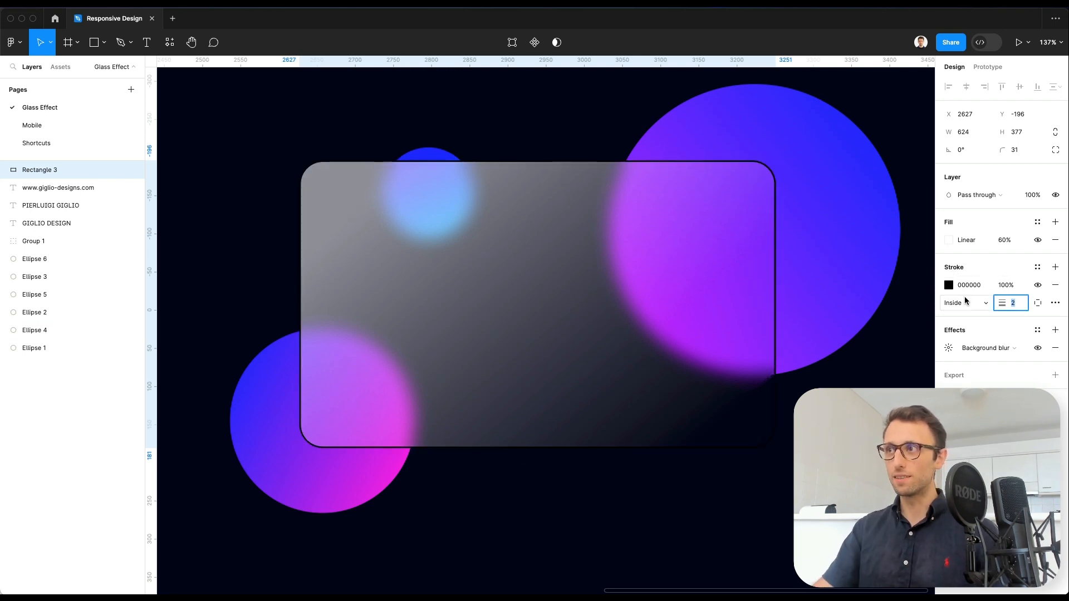
left_click(948, 285)
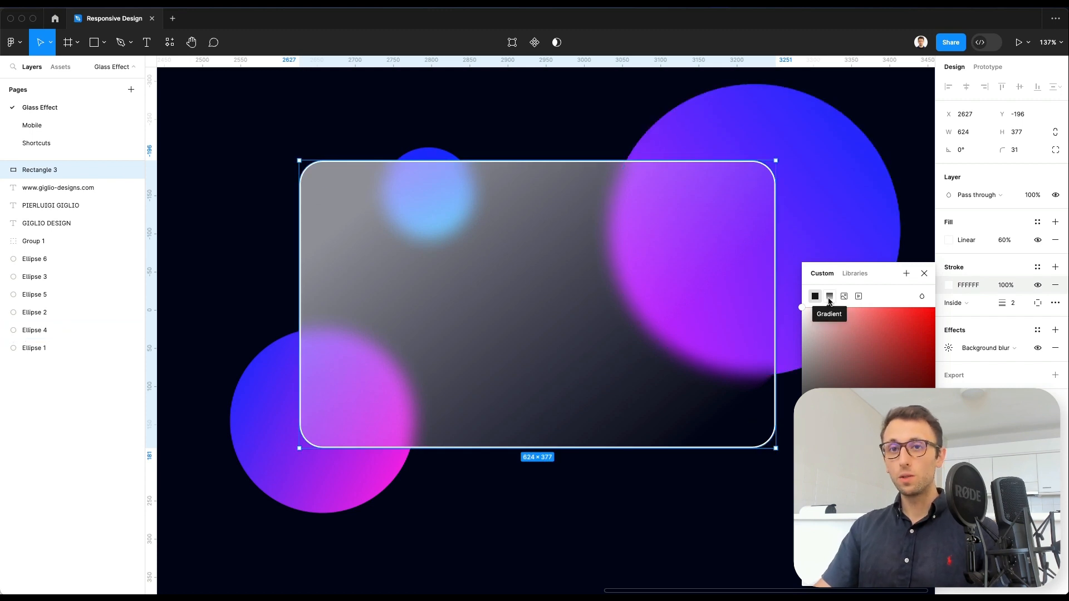
left_click(828, 297)
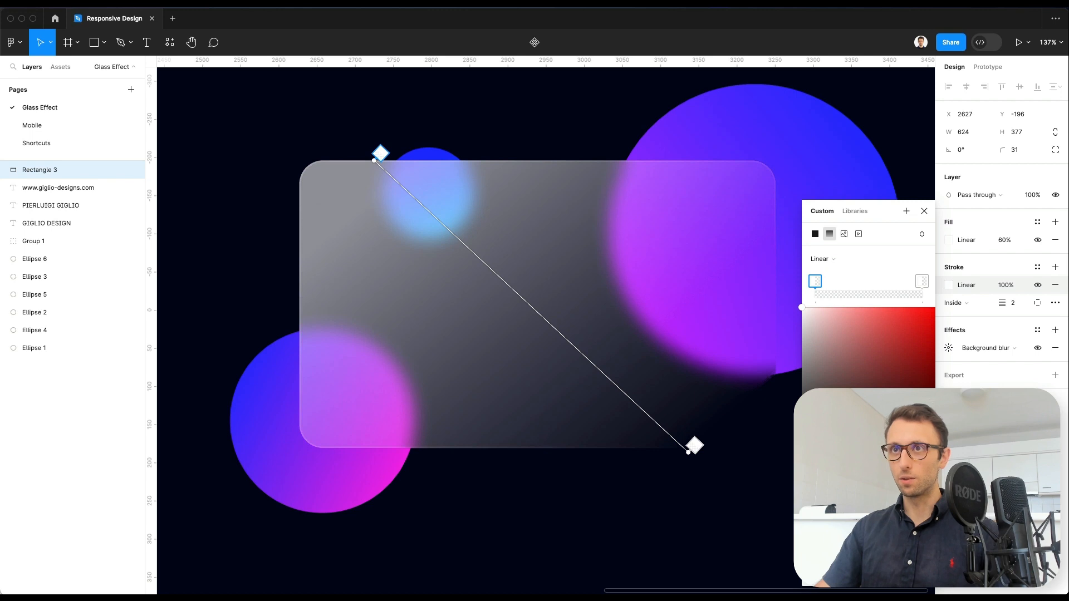
mouse_move(690, 244)
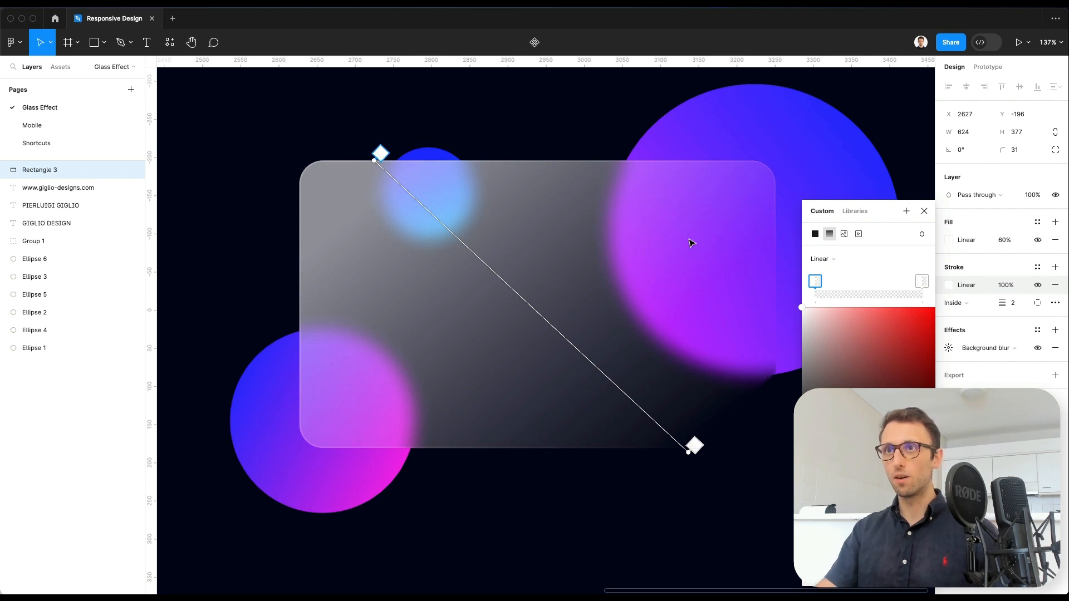
mouse_move(678, 293)
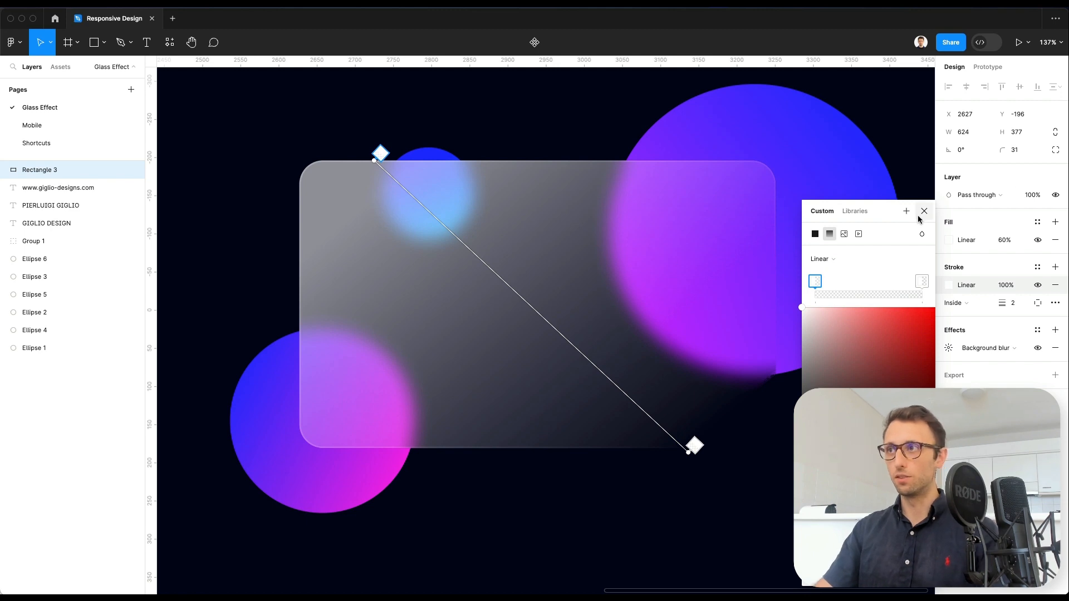
left_click(924, 210)
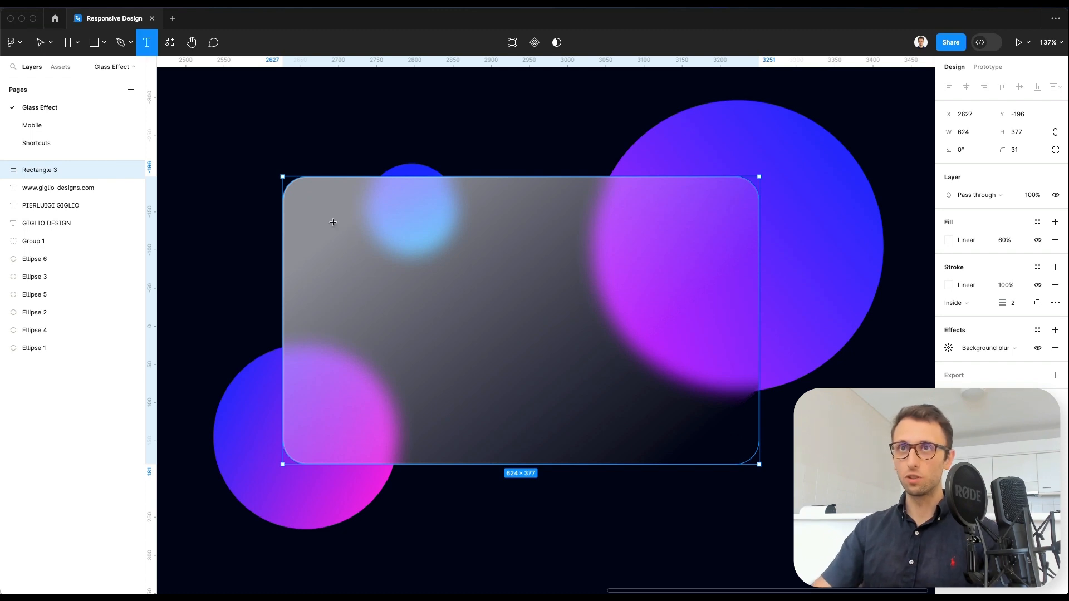
Step: Add the white text GIGLIO DESIGNS near the card's top-left
left_click(345, 225)
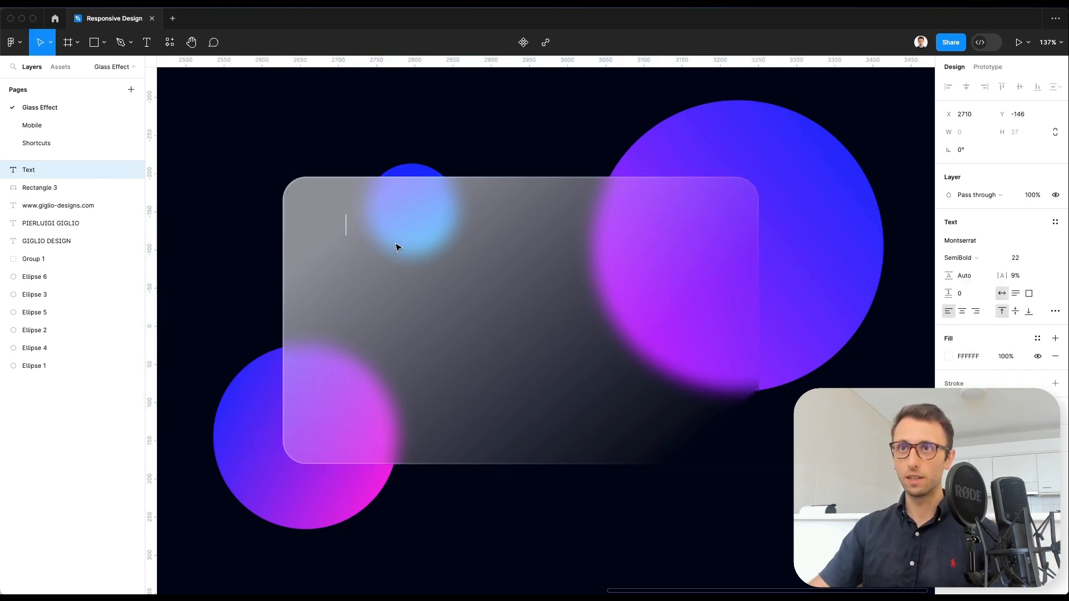
mouse_move(388, 252)
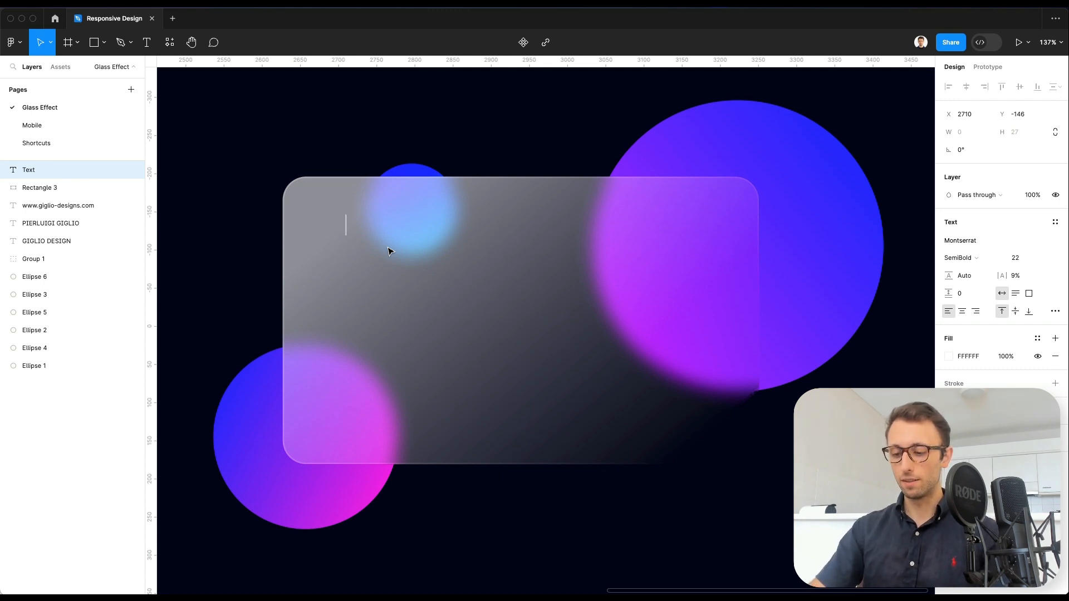
type("GIGLIO DESIG")
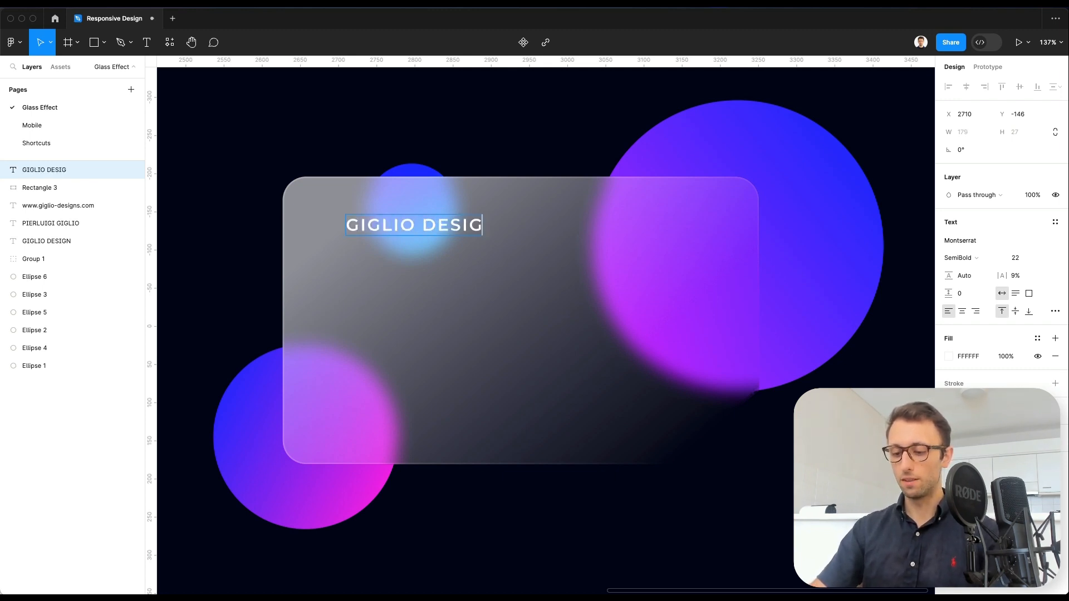
type("NS")
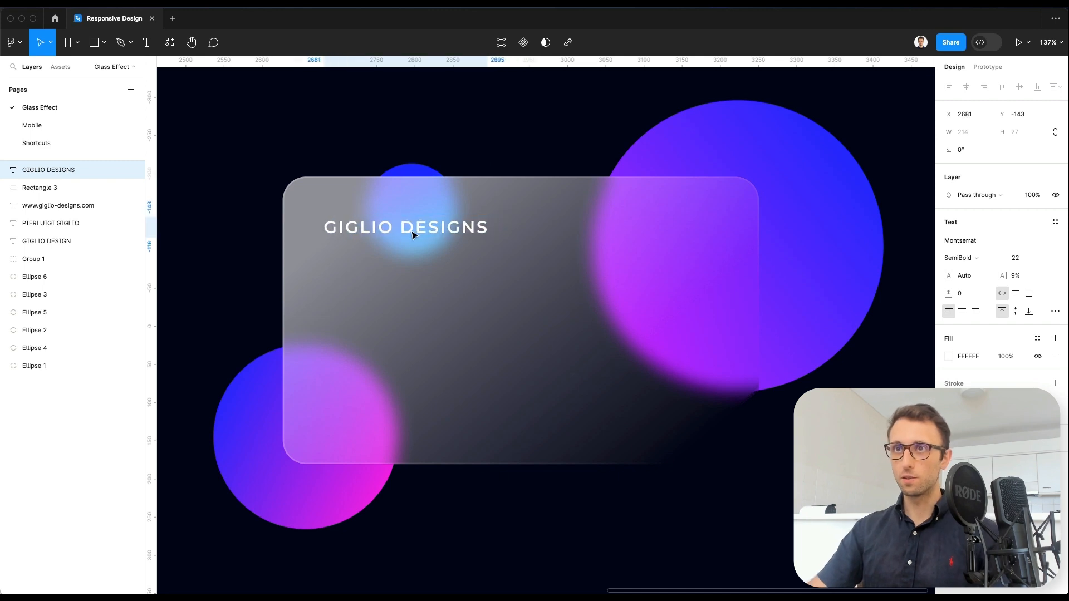
left_click(405, 226)
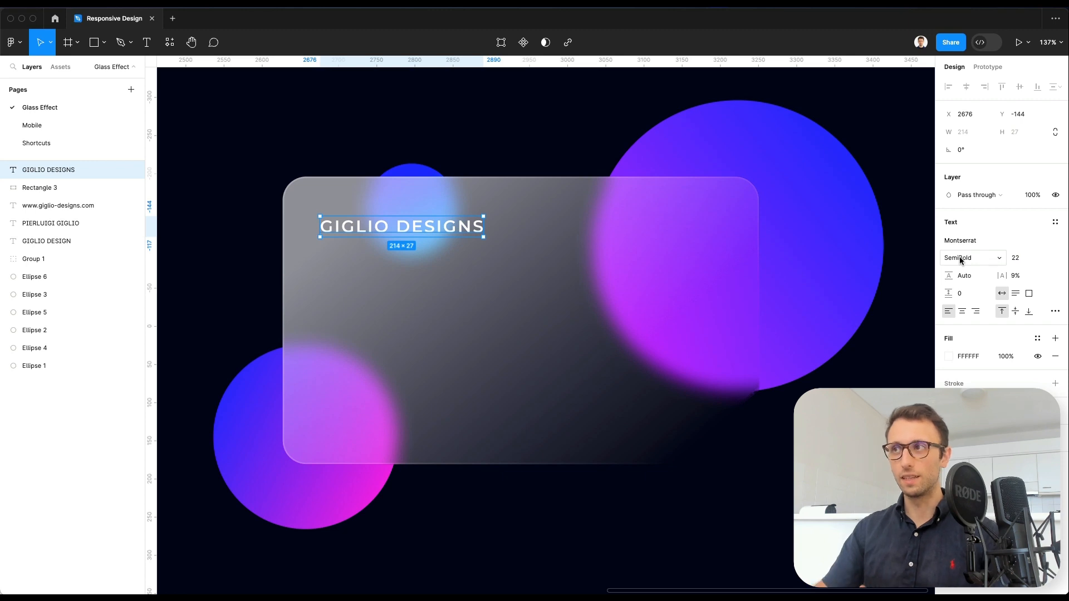
mouse_move(979, 261)
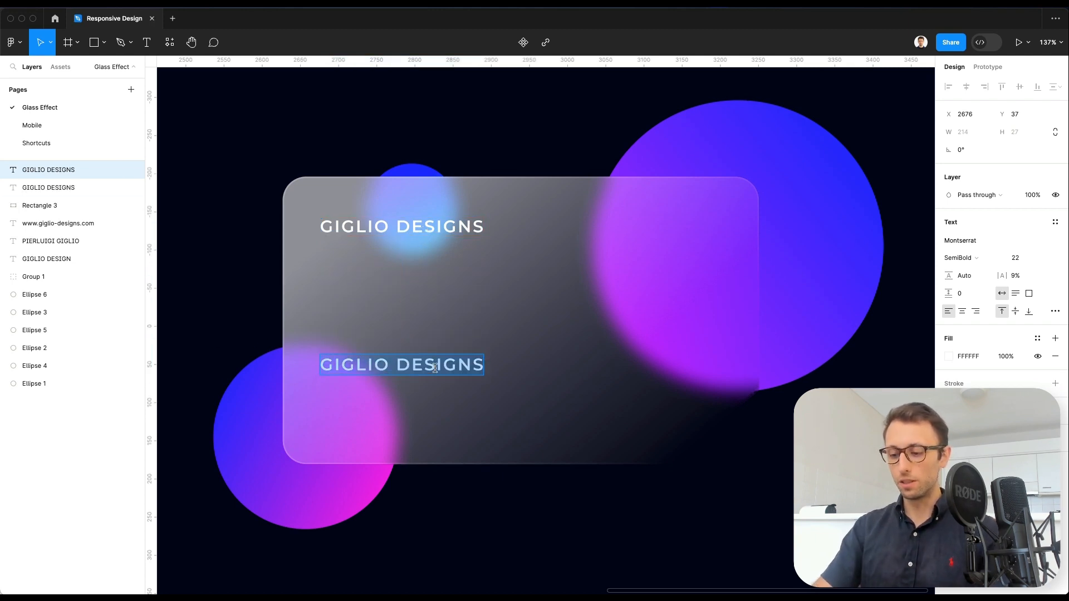
type("PIERLUIGI GIGLIO")
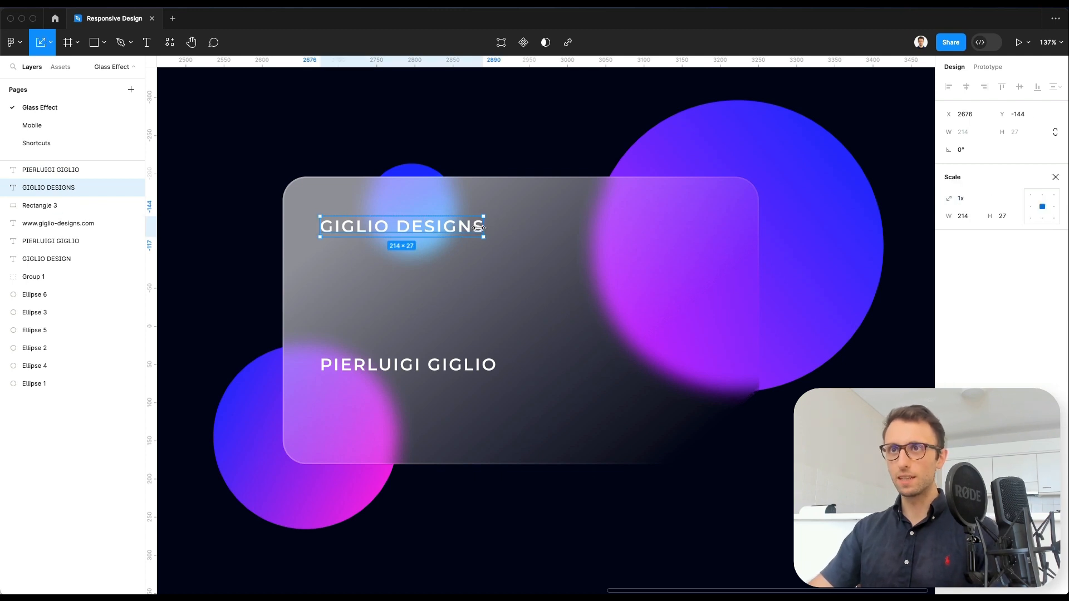
left_click_drag(481, 227, 448, 230)
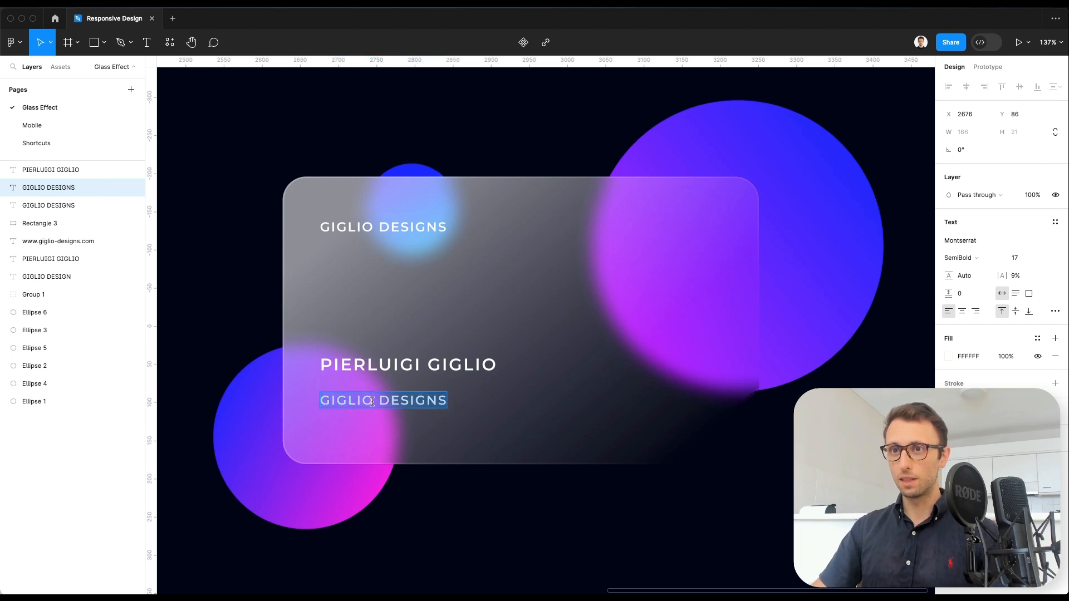
type("www")
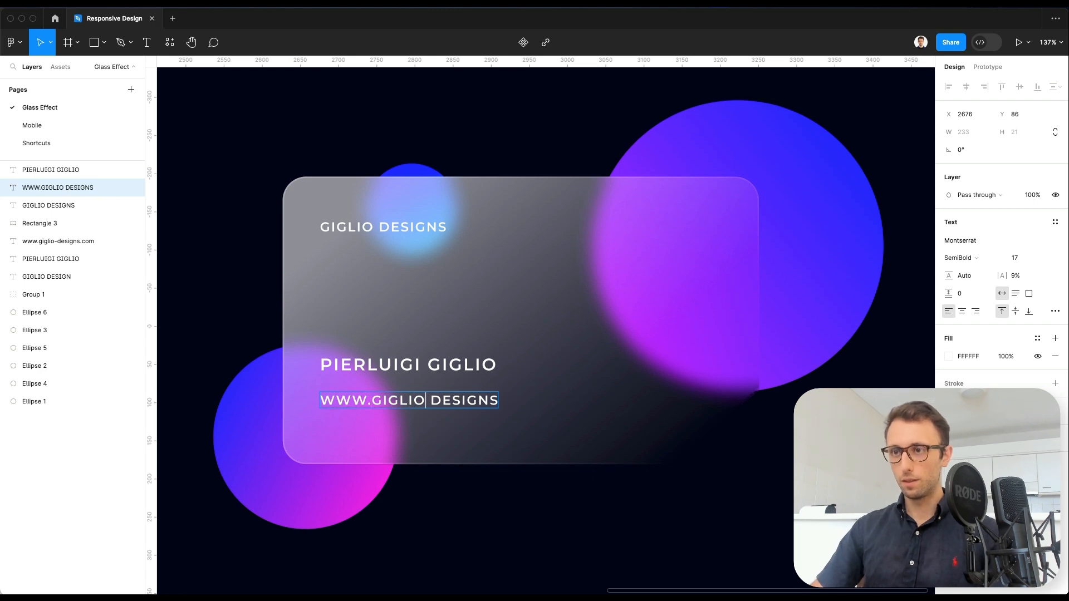
type("-")
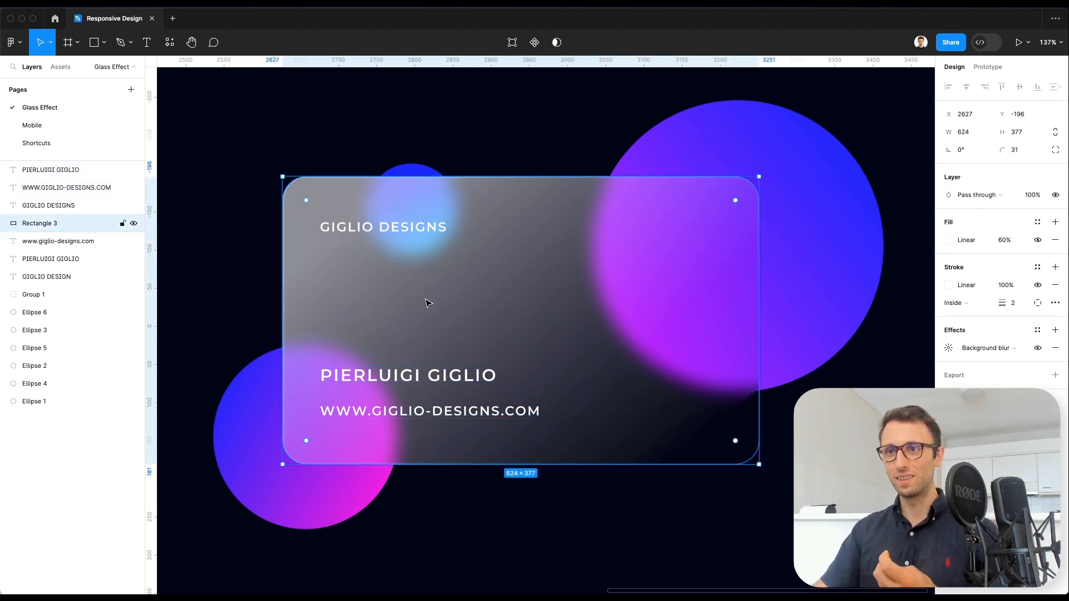
Step: Draw a plain grey rectangle over the card and run the Noise plugin
left_click(383, 226)
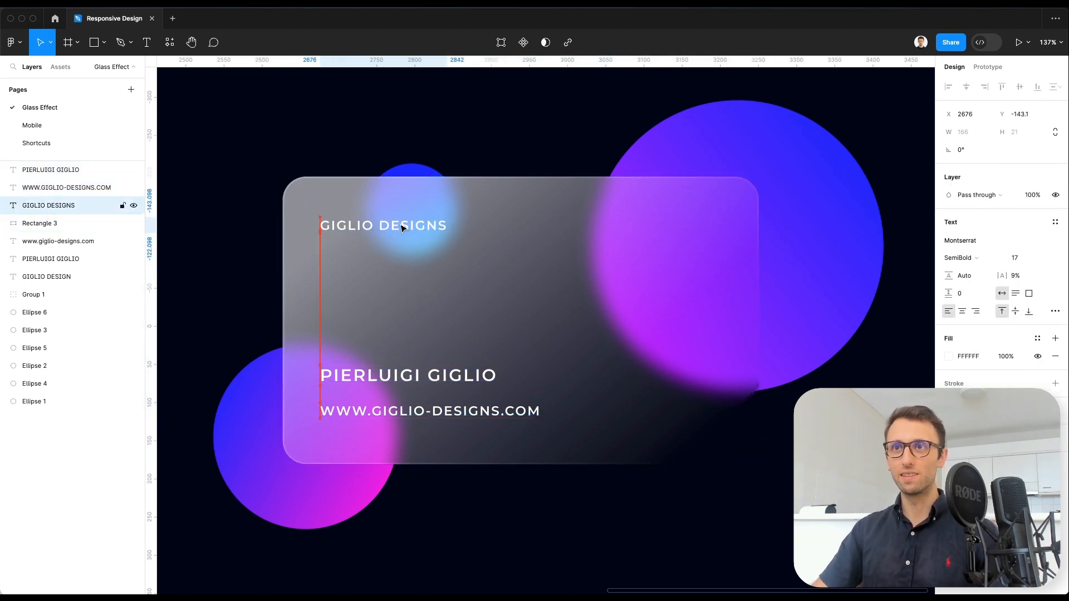
left_click(381, 225)
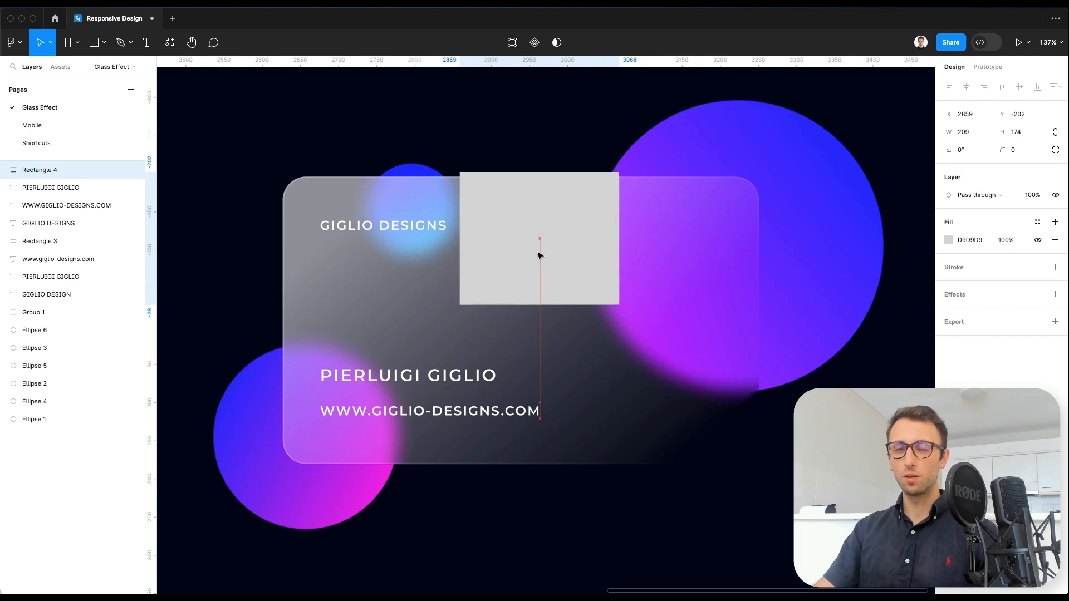
left_click(538, 239)
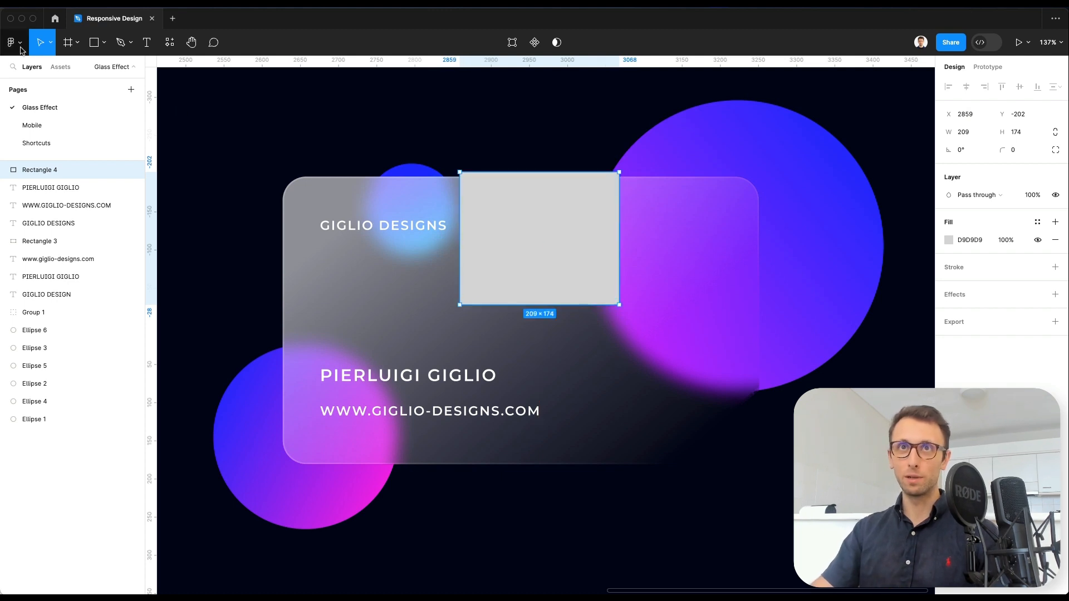
left_click(10, 42)
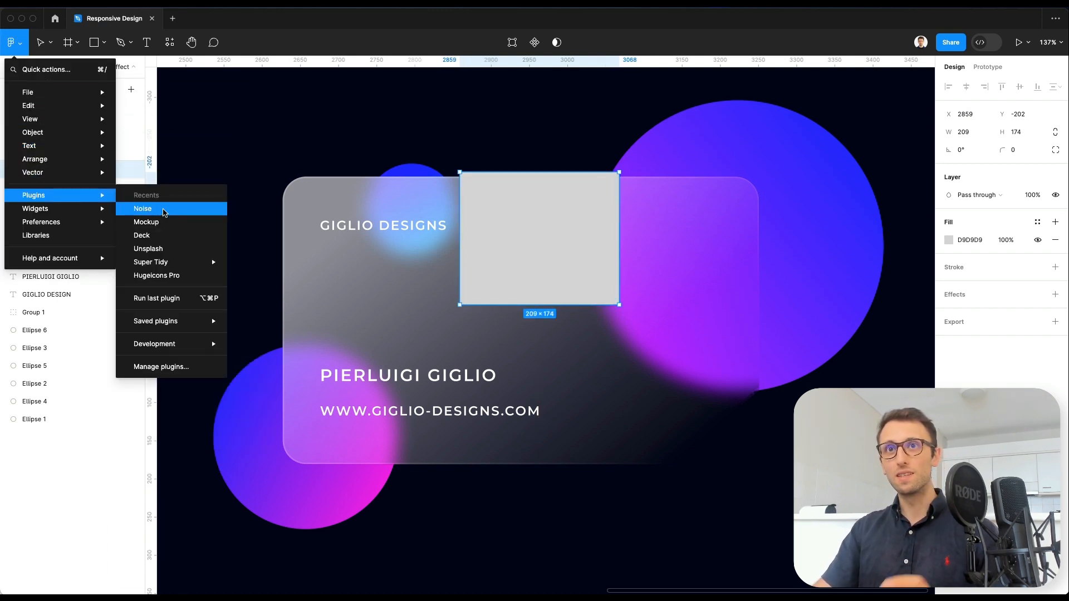
left_click(143, 209)
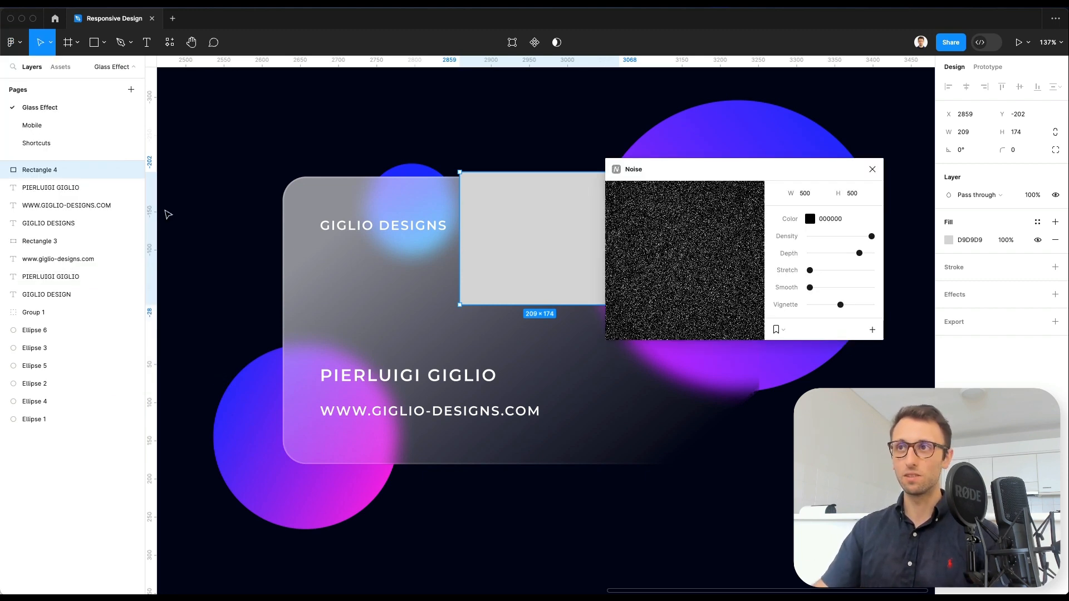
mouse_move(652, 131)
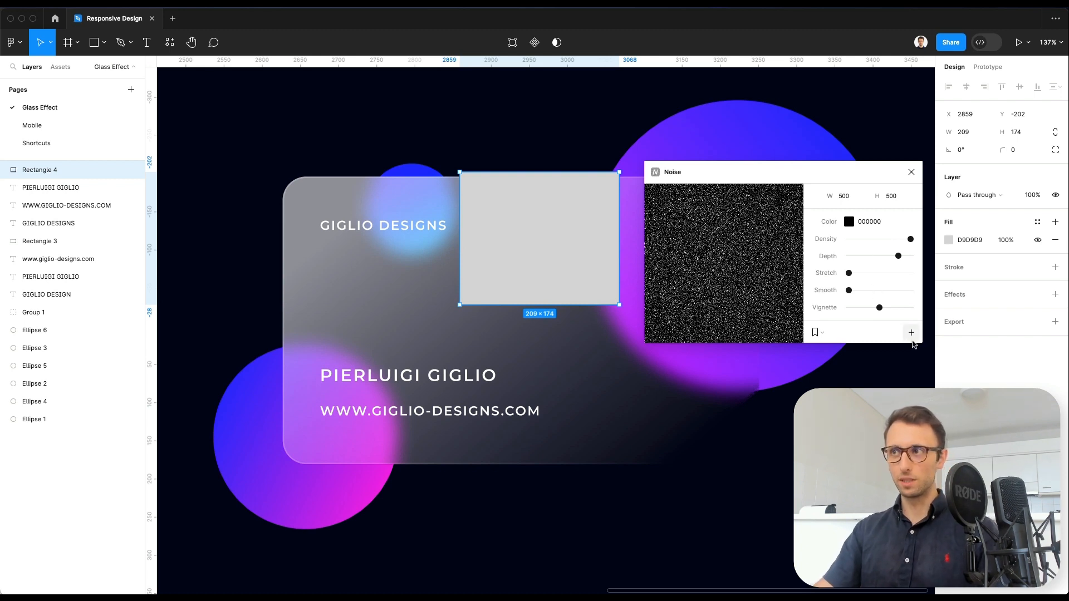
Step: Fill the rectangle with generated noise and size it 624×382 with 32 corner radius to cover the card
left_click(909, 333)
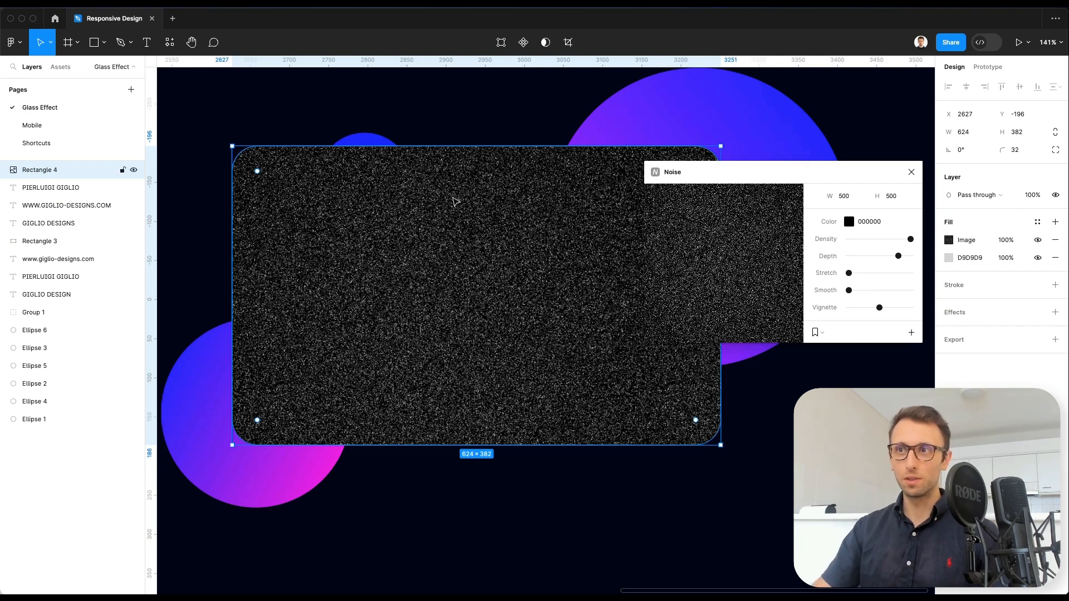
left_click(909, 172)
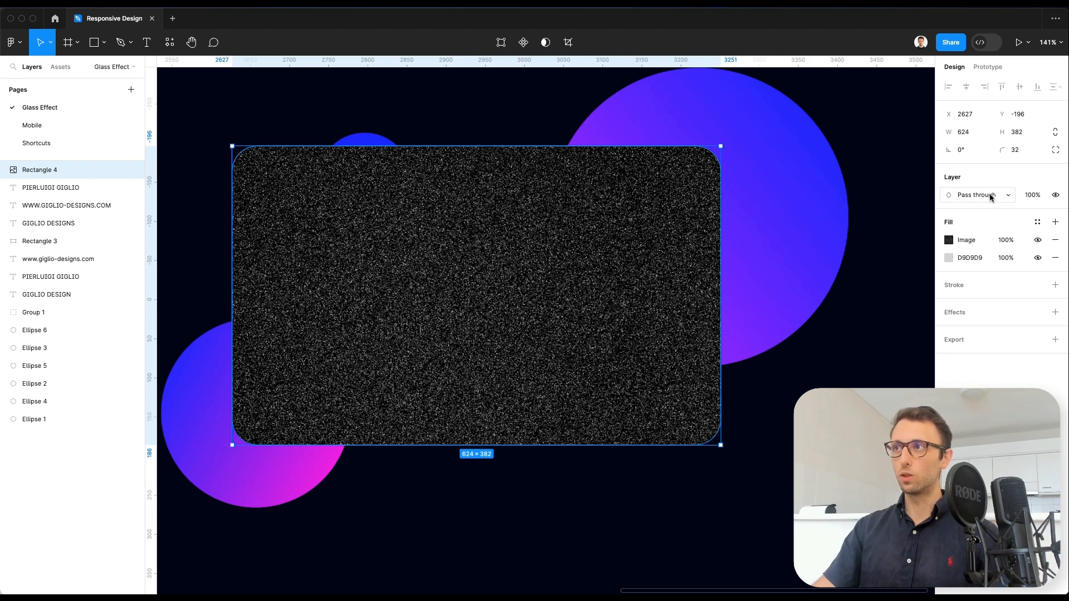
Step: Blend the noise layer as Overlay at 19% opacity for a subtle grain
left_click(976, 195)
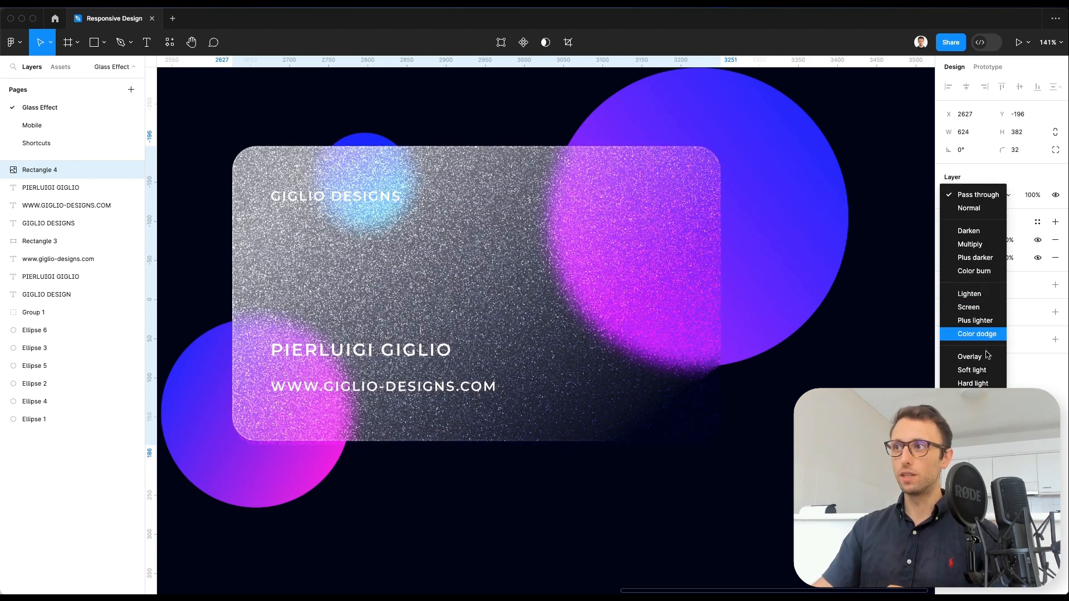
left_click(969, 356)
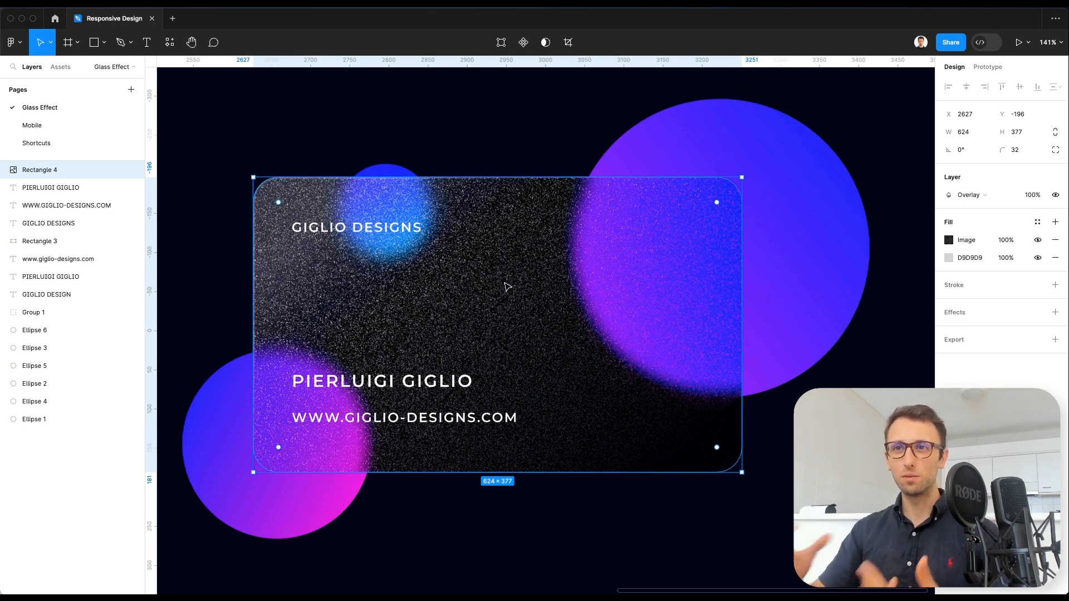
mouse_move(1032, 199)
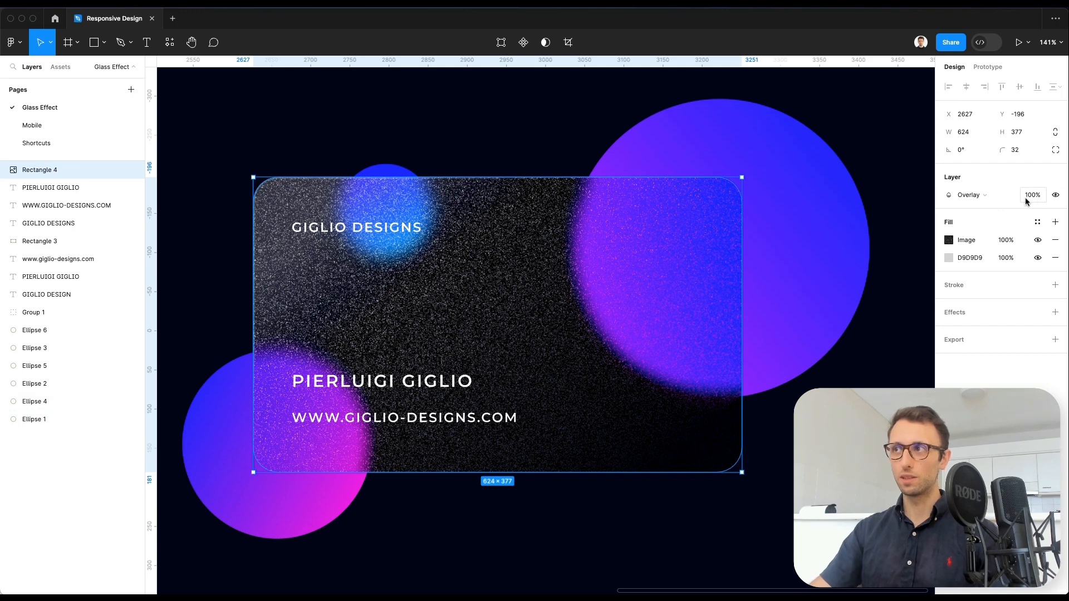
left_click(1031, 195)
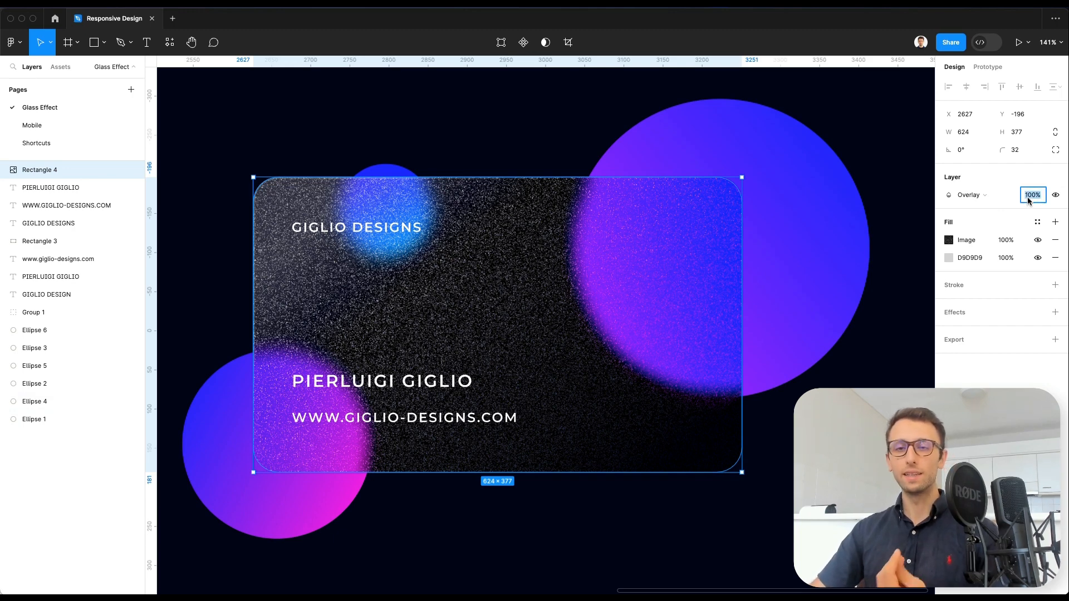
type("30")
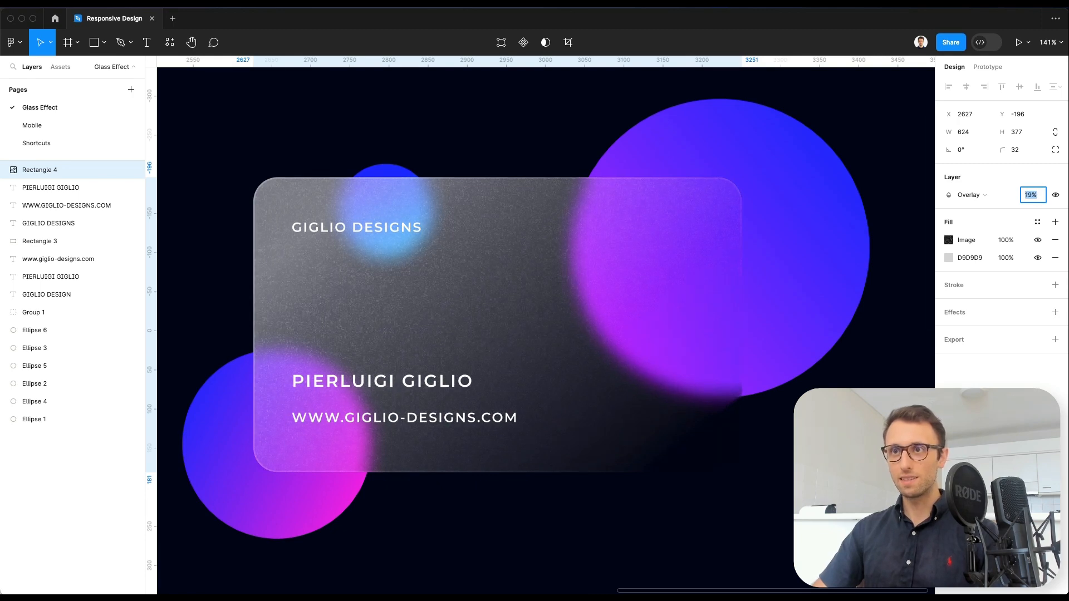
scroll("down", 3)
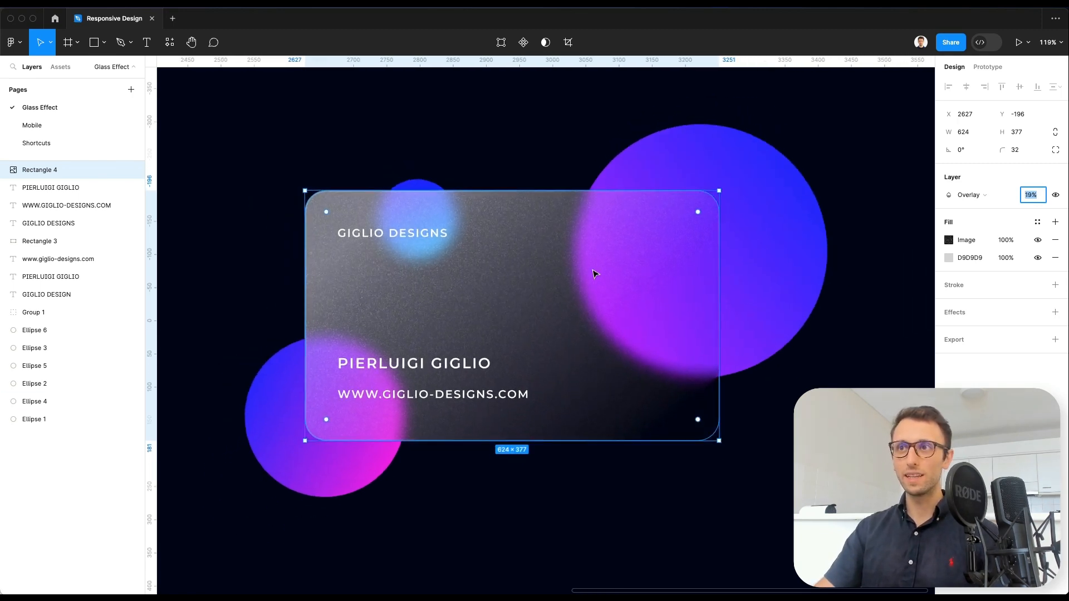